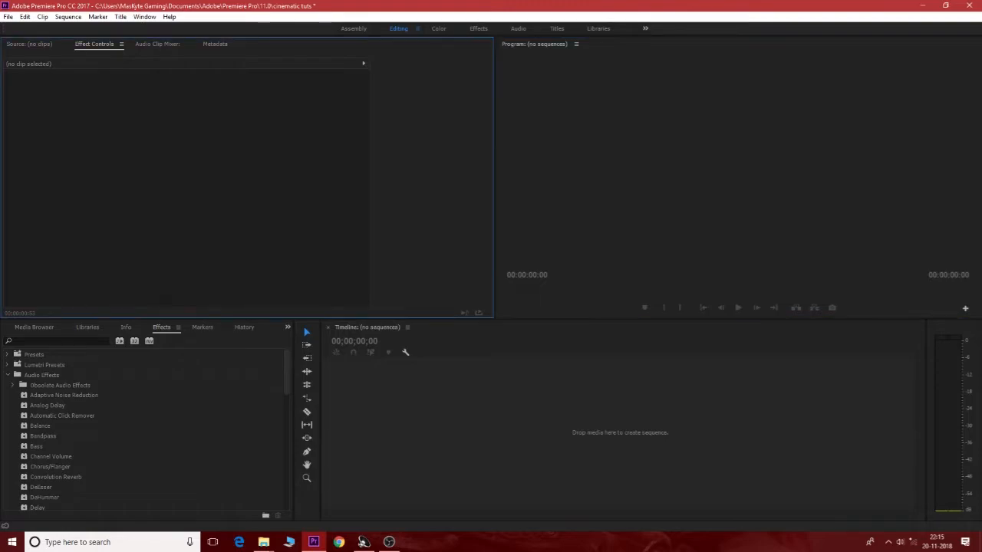
# Drag DSC_0307.MOV from the Videos folder onto the empty timeline to create a sequence.
pyautogui.click(65, 396)
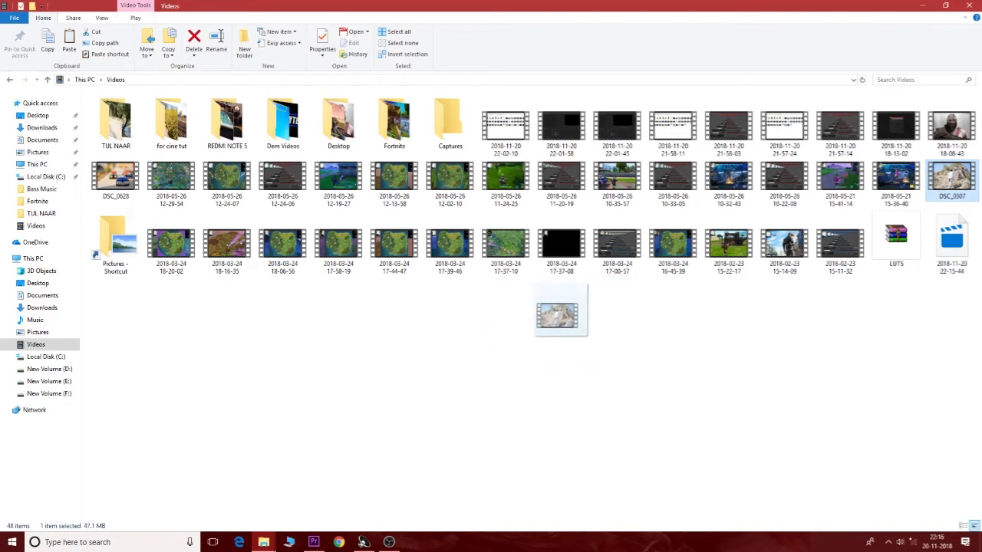
pyautogui.moveTo(560, 310); pyautogui.dragTo(313, 514)
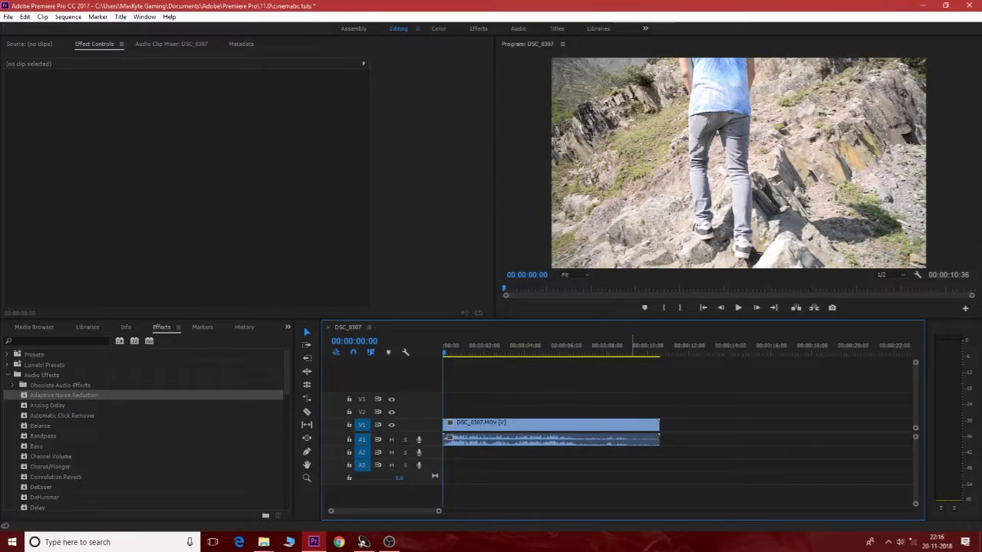
# Preview the hiking clip, then select it and unlink its audio for deletion.
pyautogui.click(737, 307)
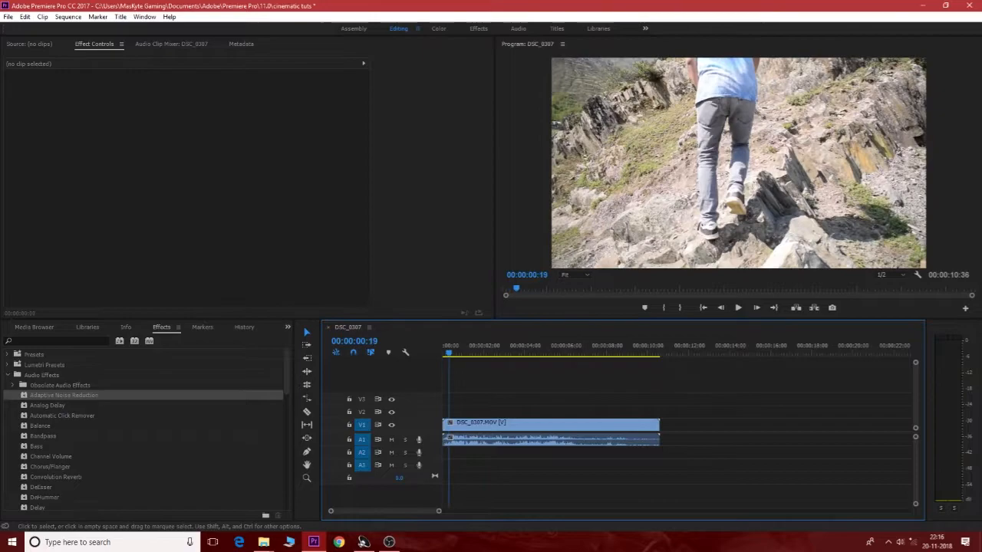
pyautogui.click(628, 353)
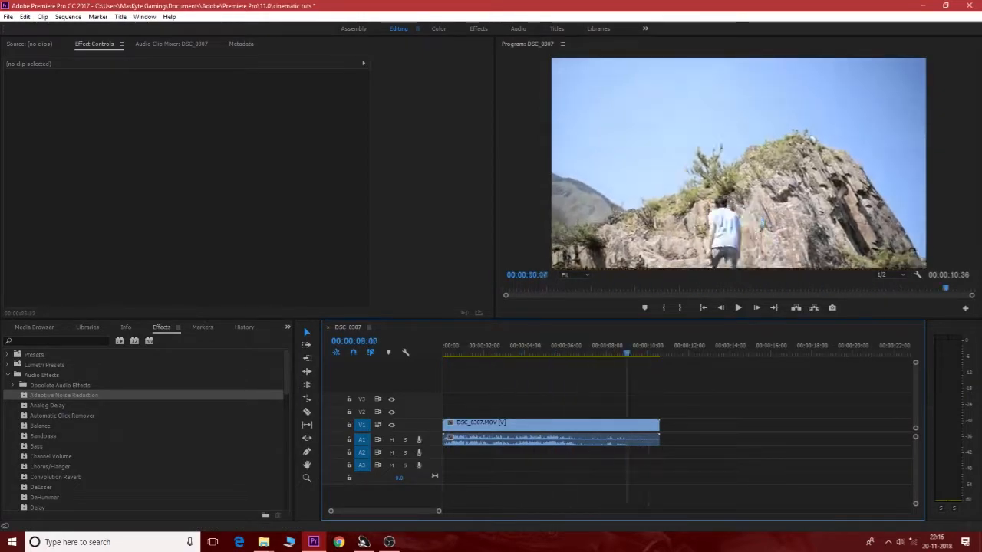
pyautogui.click(442, 345)
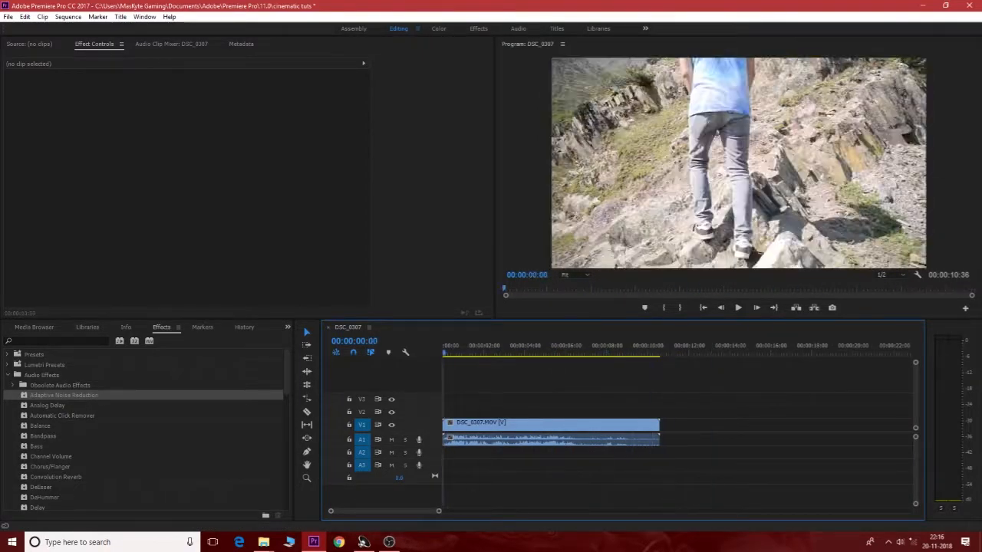
pyautogui.click(550, 423)
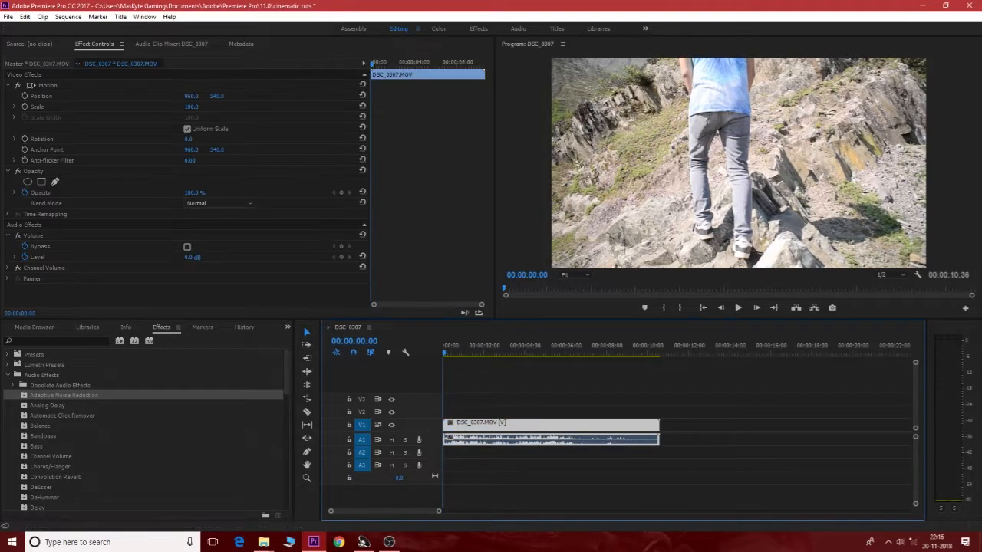
pyautogui.rightClick(550, 439)
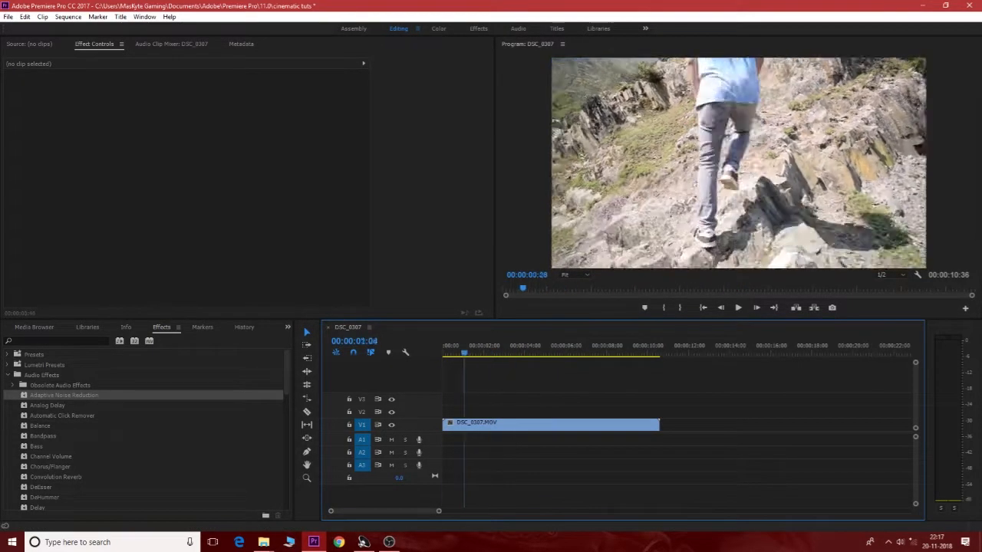
# Apply the Distort > Warp Stabilizer effect to the selected hiking clip via the Effects search.
pyautogui.click(549, 424)
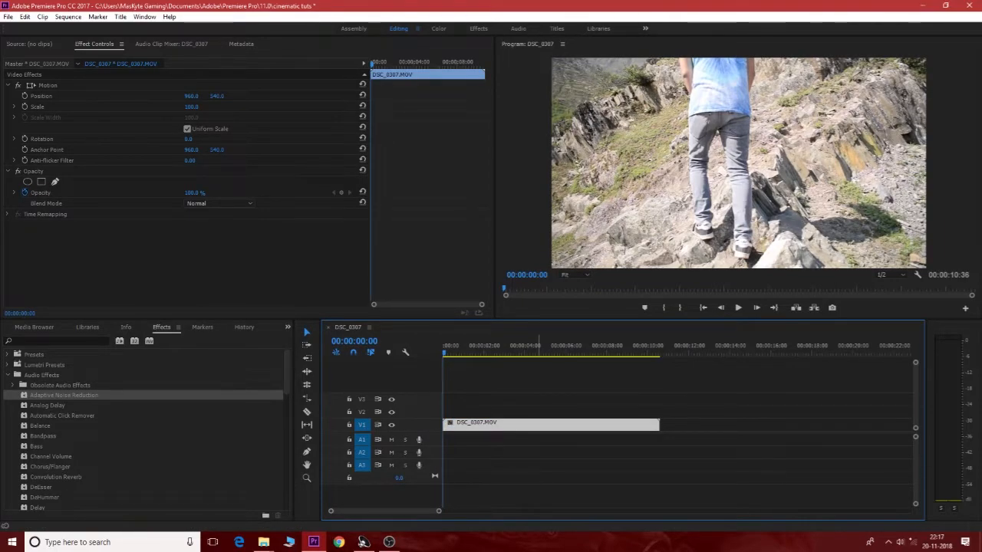
pyautogui.click(736, 307)
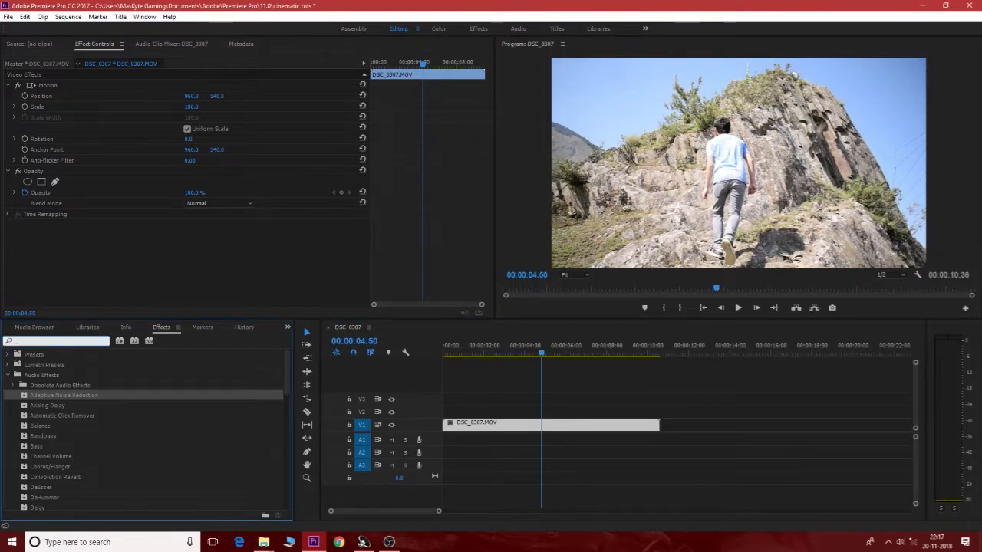
pyautogui.write('warl')
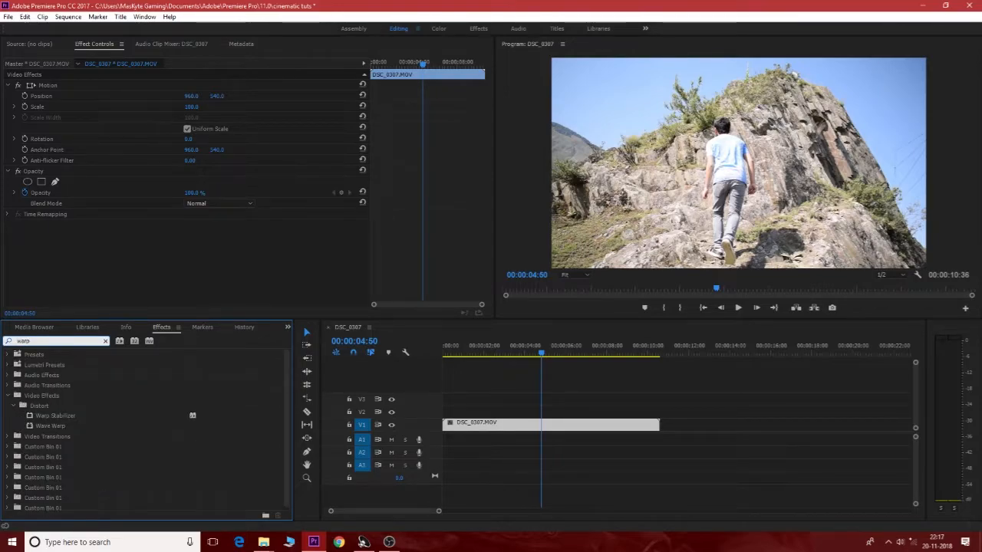
pyautogui.doubleClick(55, 415)
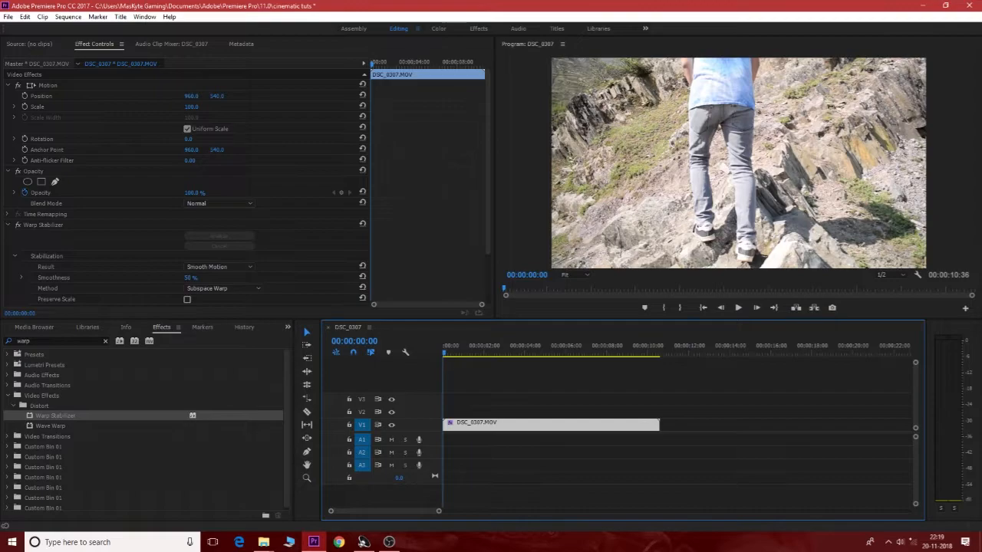
pyautogui.click(736, 307)
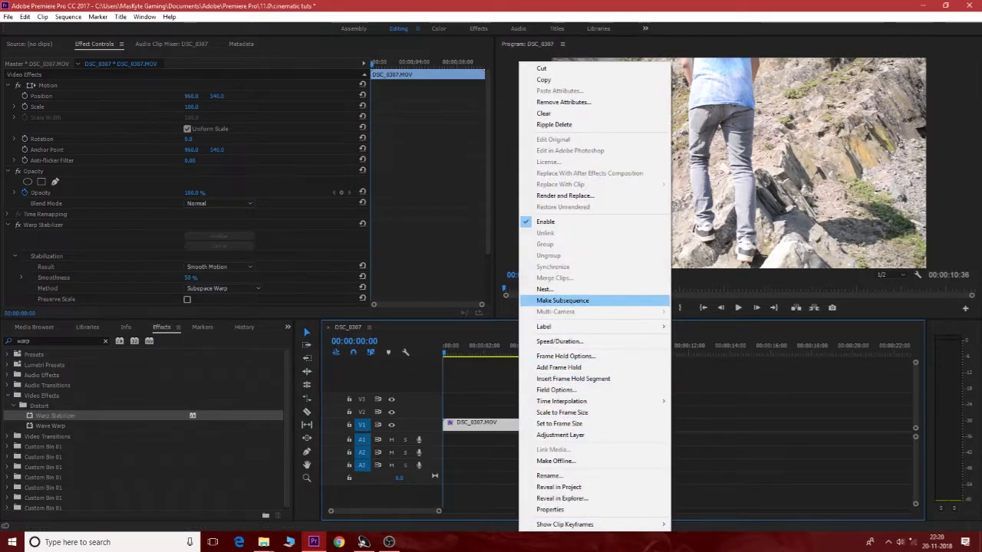
# Nest the stabilized clip as 'Cool walk' and scrub through it to check playback.
pyautogui.click(543, 289)
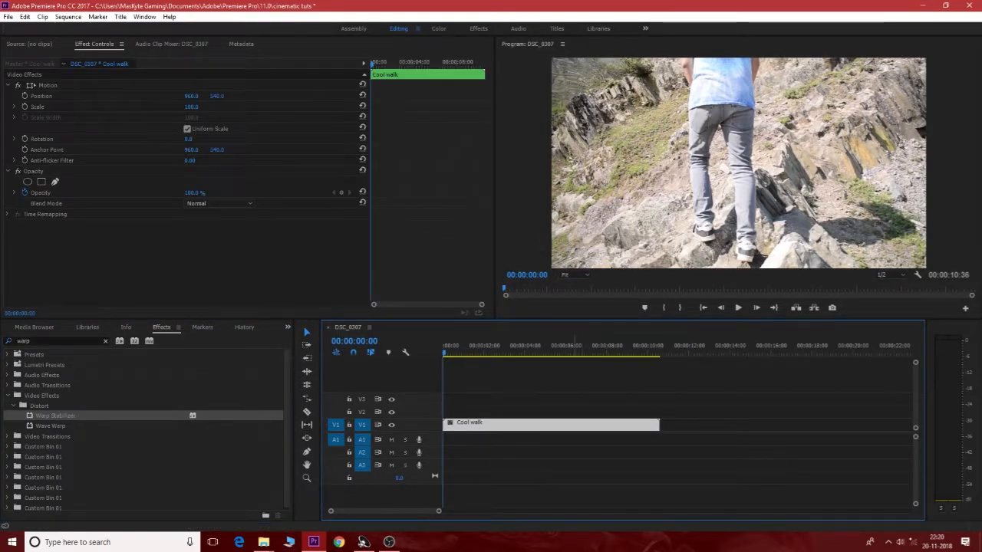
pyautogui.click(487, 345)
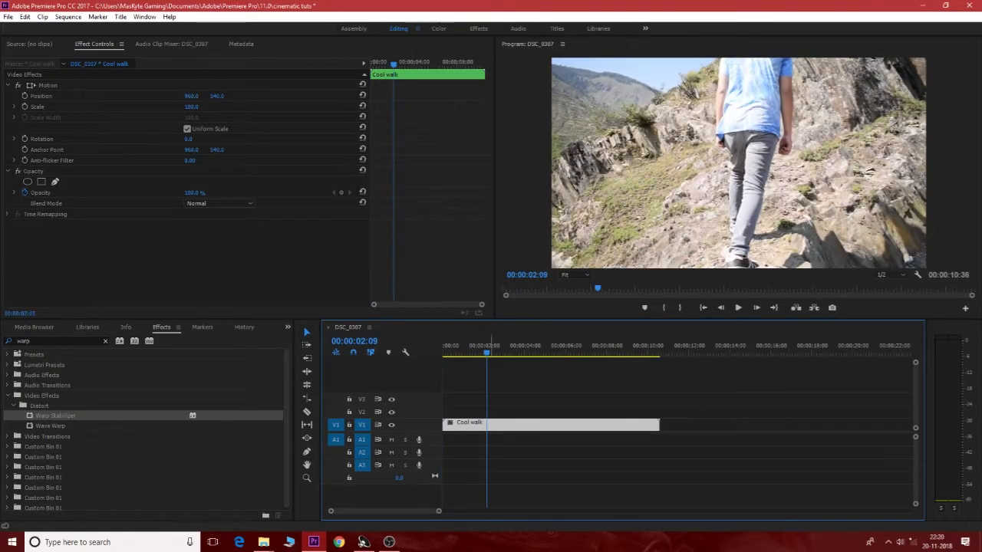
pyautogui.click(546, 353)
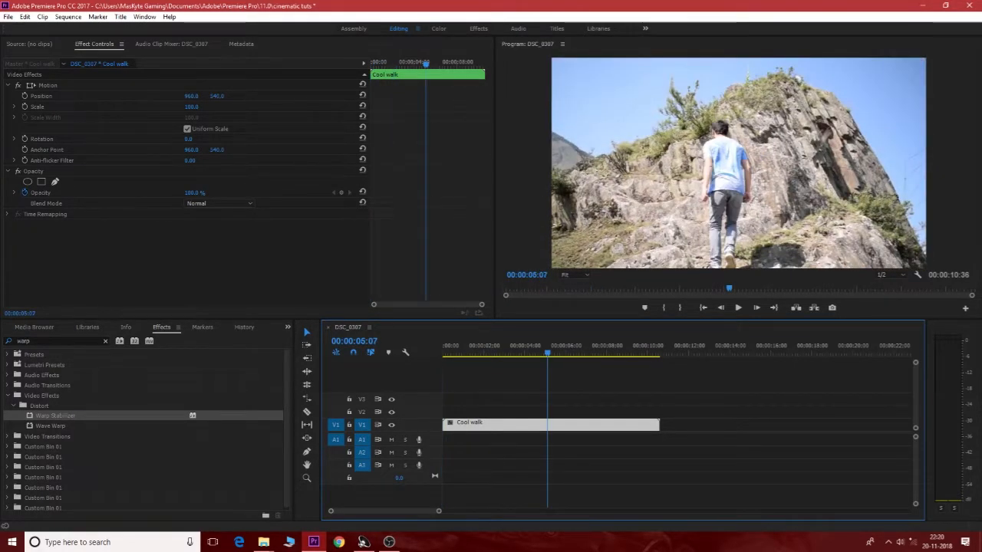
pyautogui.click(642, 353)
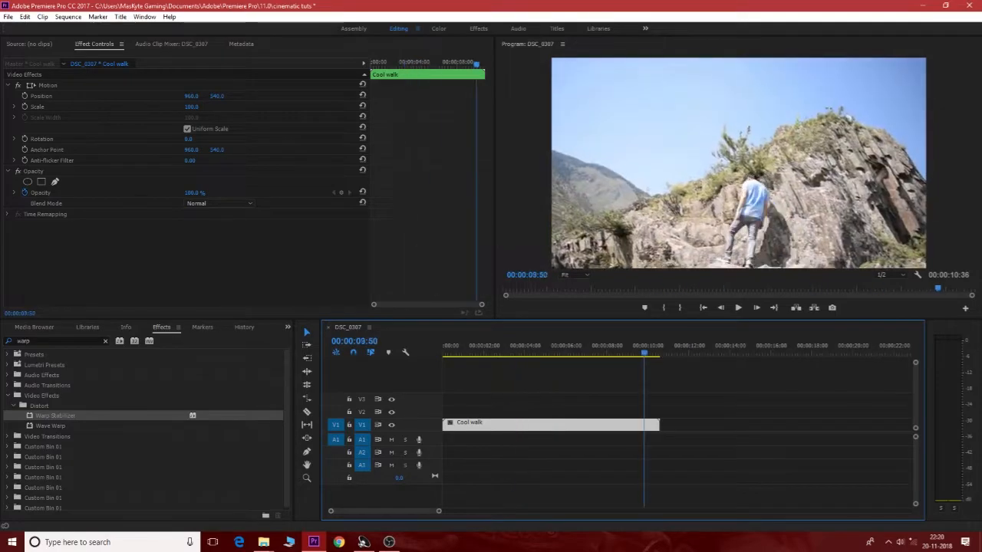
pyautogui.click(499, 353)
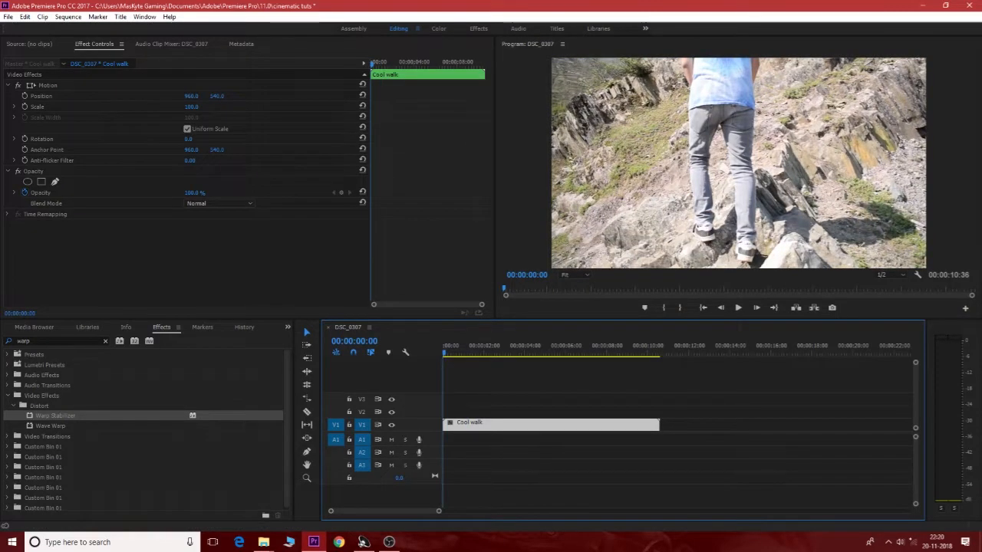
pyautogui.rightClick(552, 424)
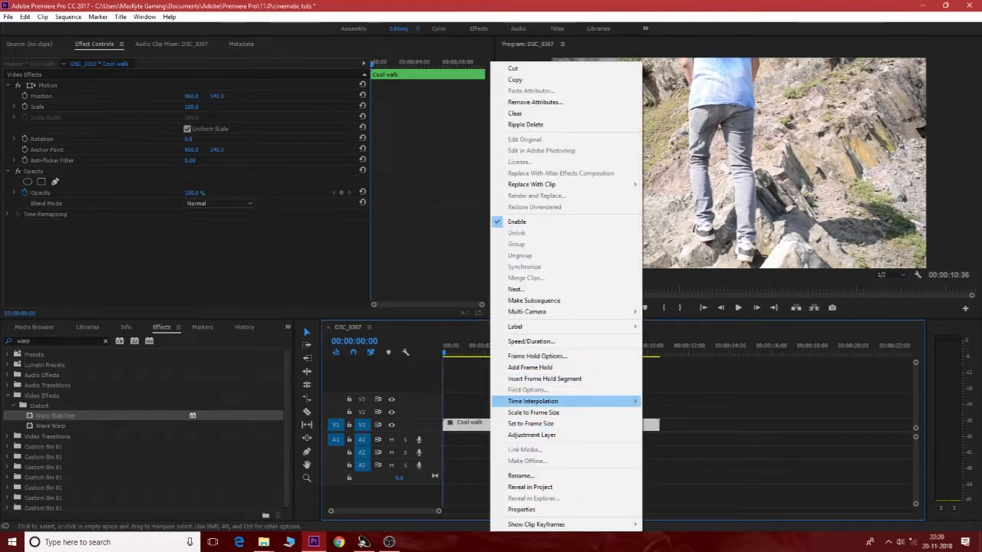
pyautogui.moveTo(524, 277)
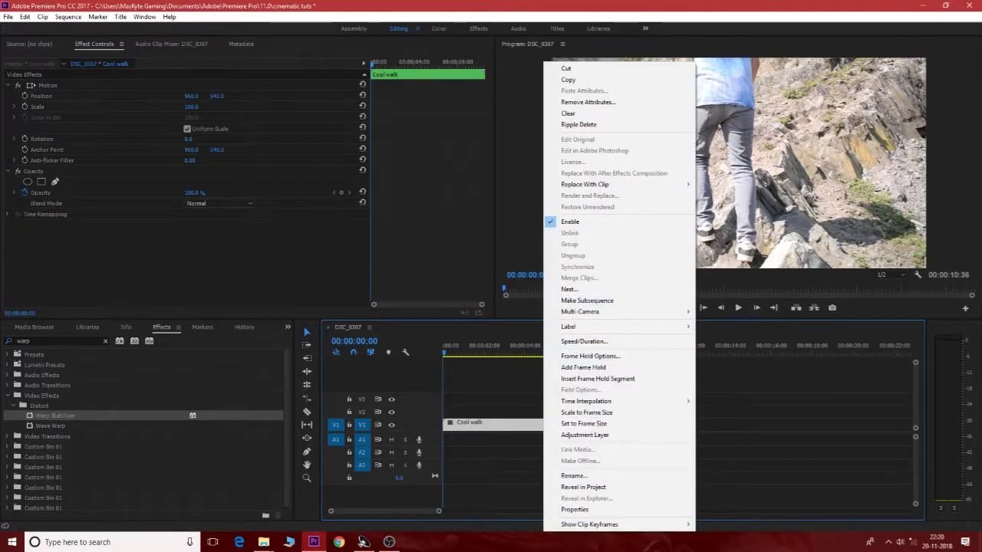
# Slow the Cool walk clip to 50% with Optical Flow interpolation, then switch to the Color workspace.
pyautogui.click(583, 341)
pyautogui.write('50')
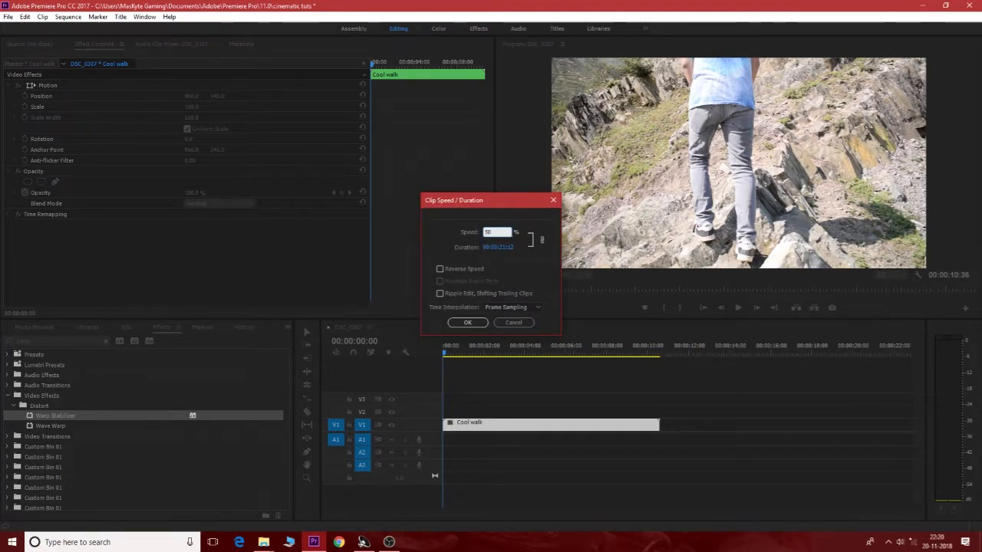
pyautogui.click(537, 307)
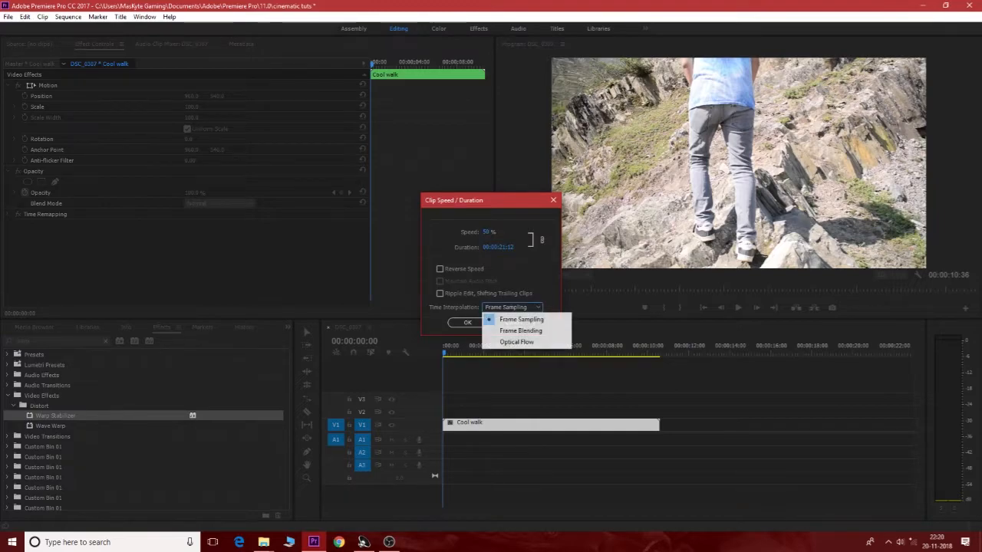
pyautogui.moveTo(515, 341)
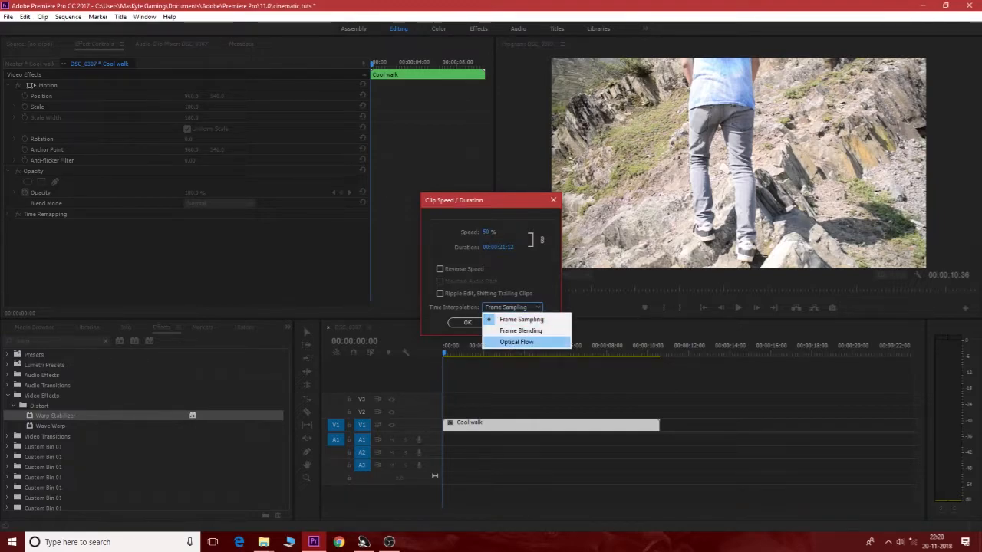
pyautogui.click(516, 342)
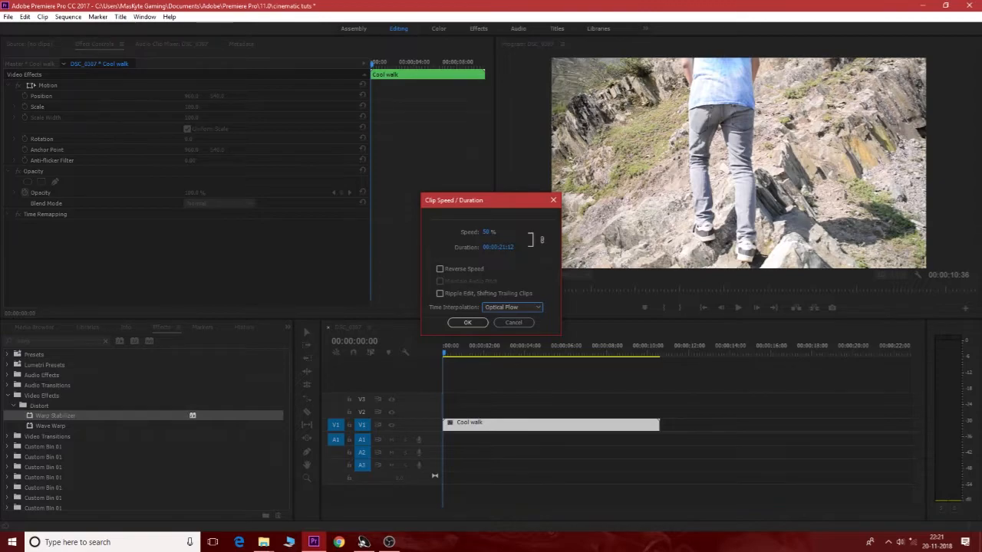
pyautogui.click(467, 322)
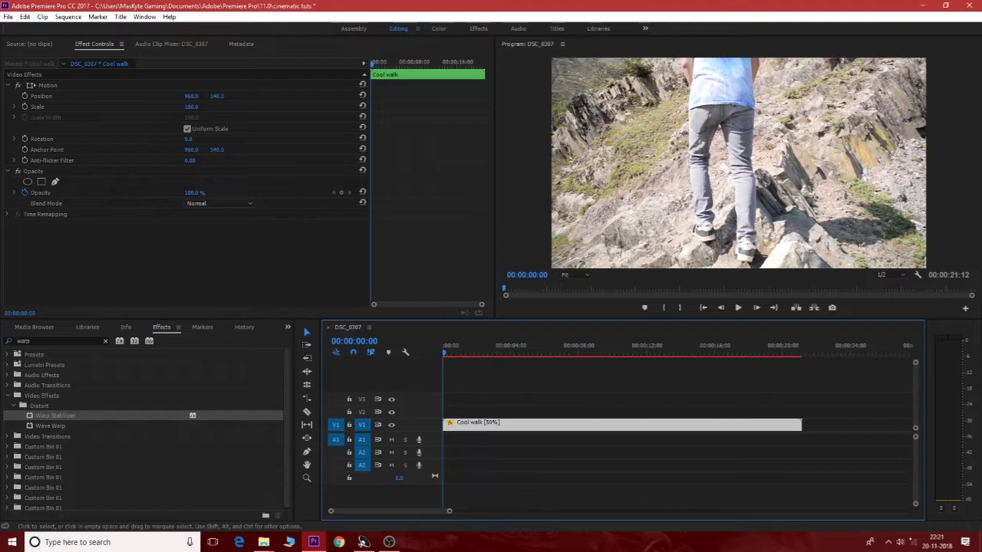
pyautogui.click(622, 424)
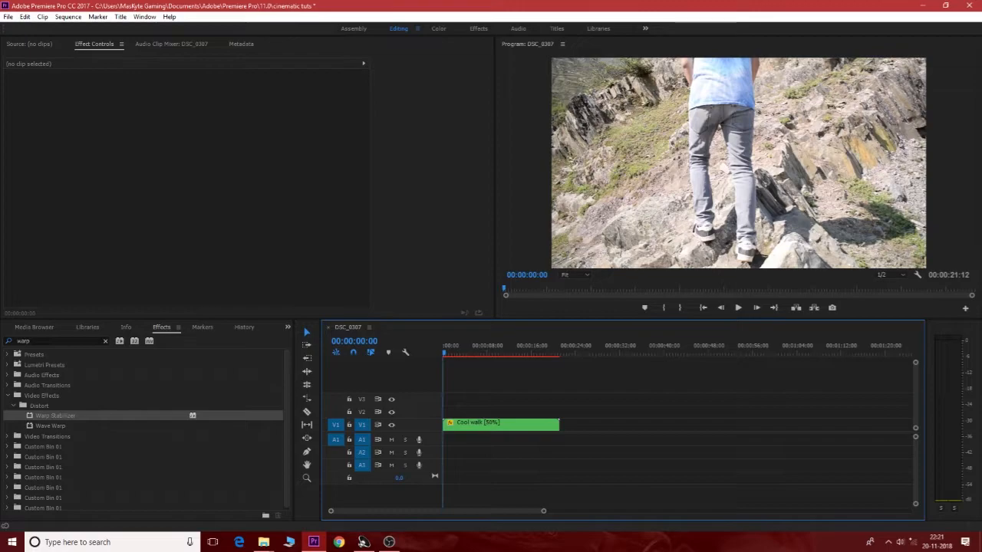
pyautogui.click(438, 28)
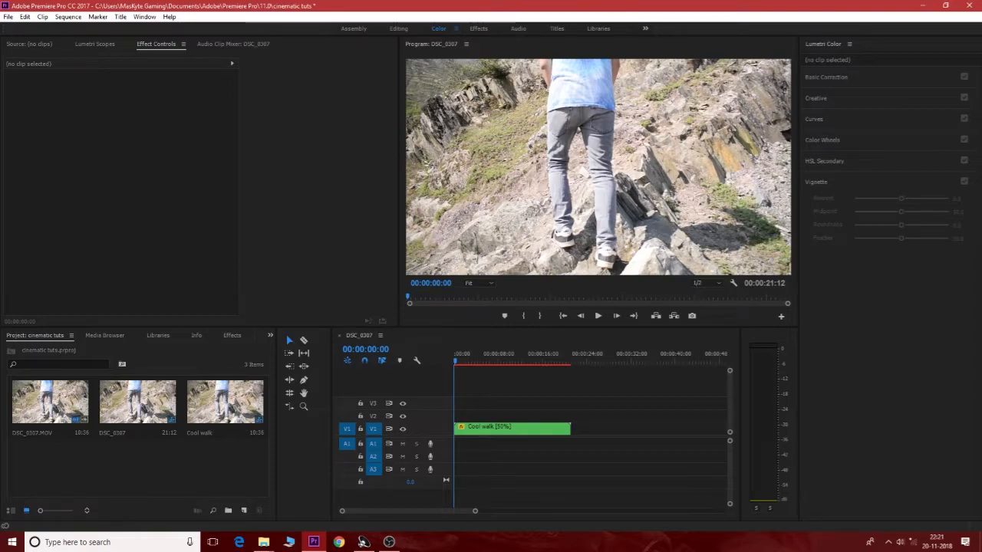
# Apply the SL BLUE ICE creative look to the walking clip in Lumetri Color and preview it.
pyautogui.click(816, 98)
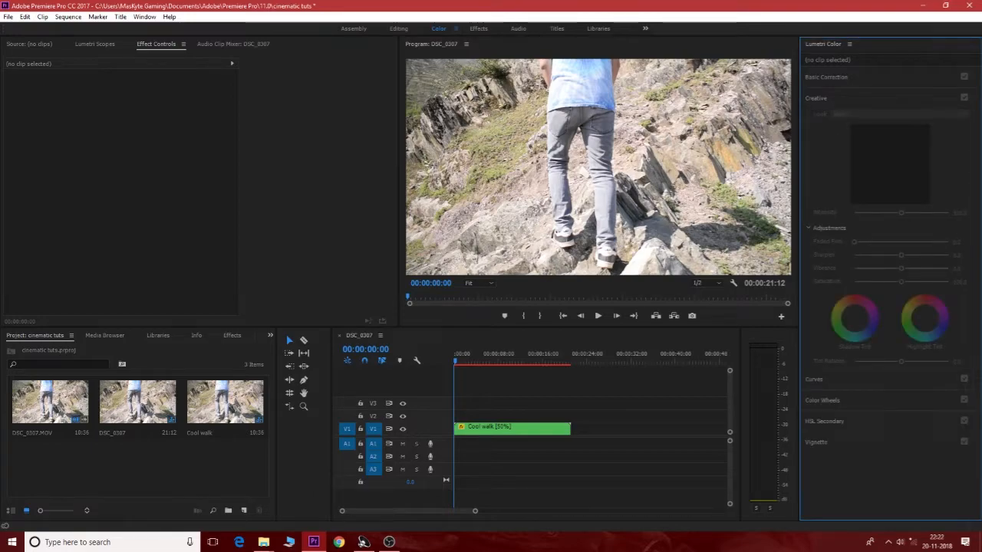
pyautogui.click(512, 427)
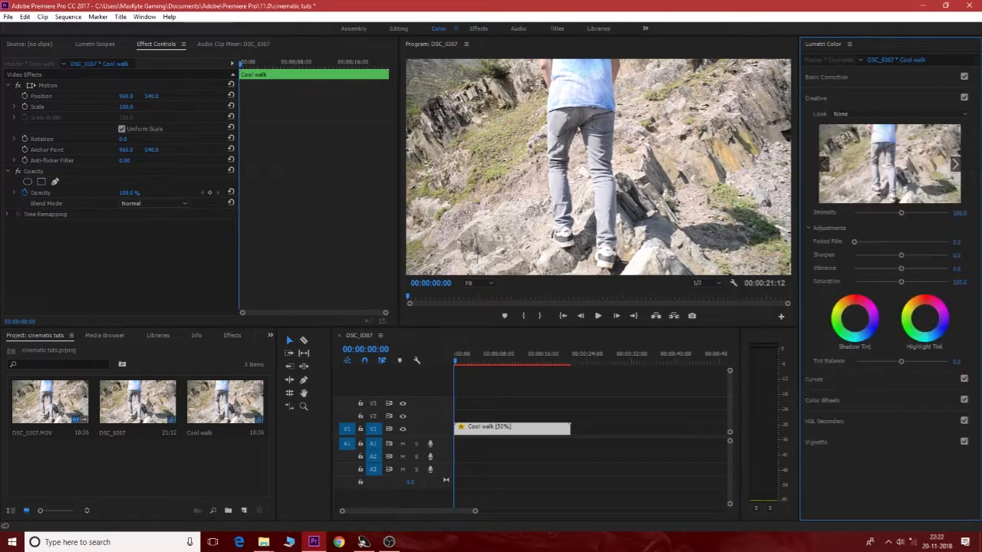
pyautogui.click(902, 114)
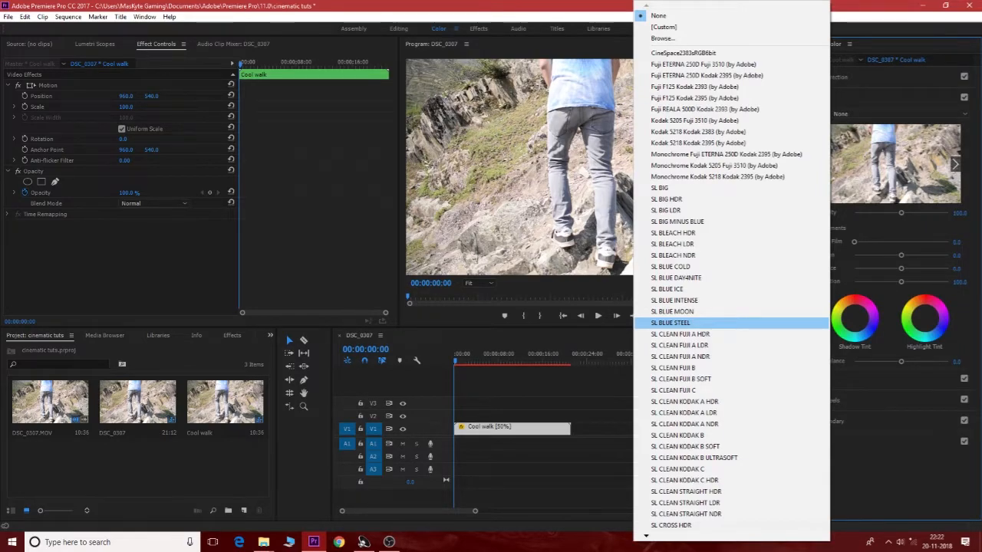
pyautogui.moveTo(682, 53)
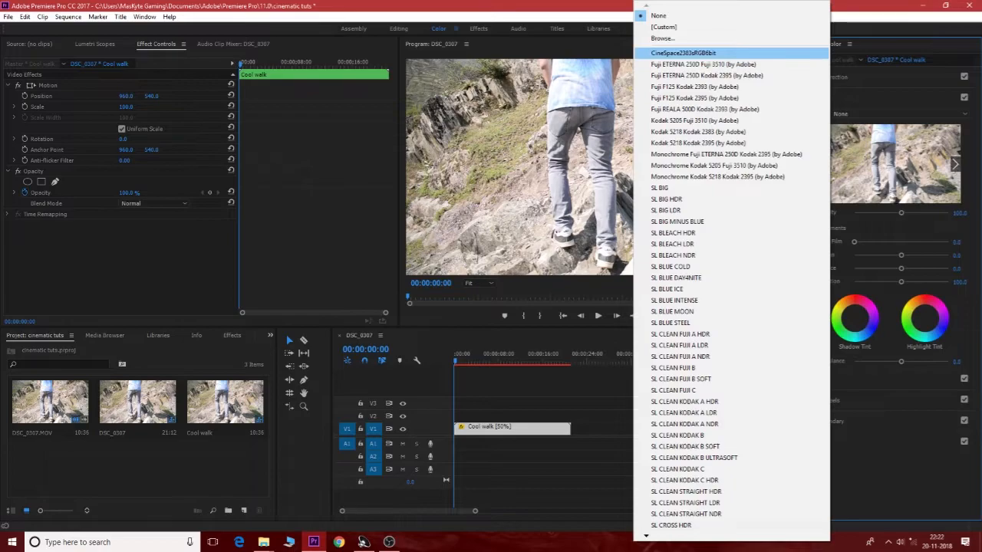
pyautogui.moveTo(670, 267)
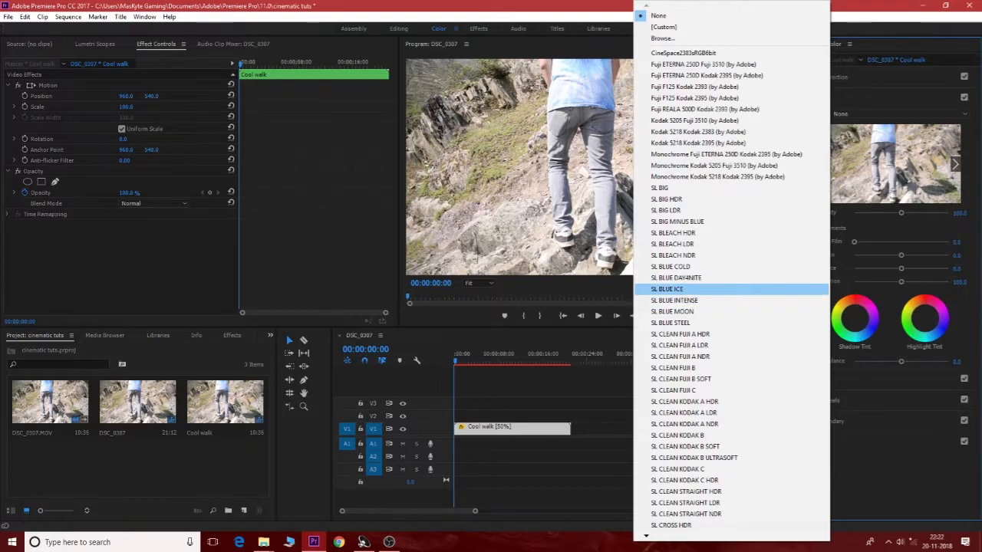
pyautogui.click(666, 288)
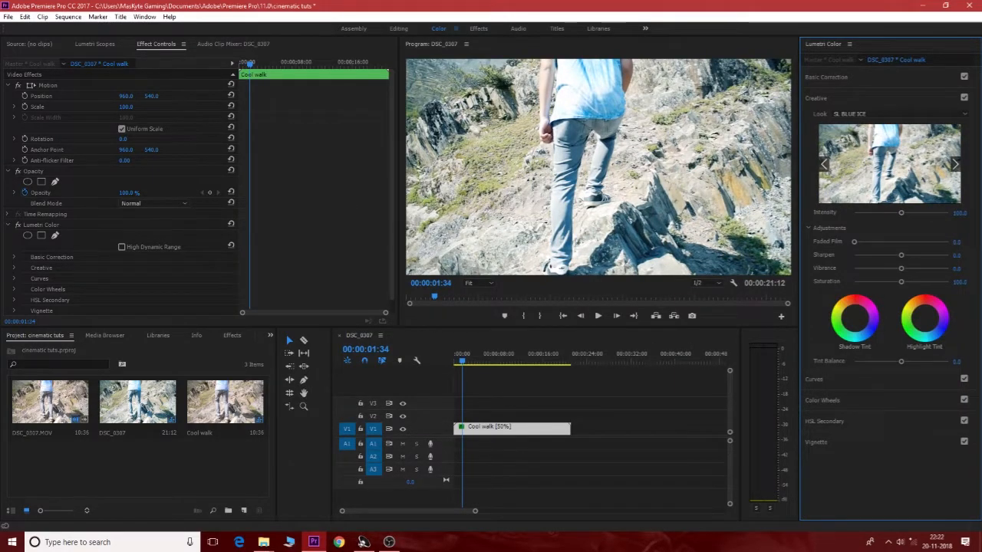
pyautogui.moveTo(902, 212); pyautogui.dragTo(914, 212)
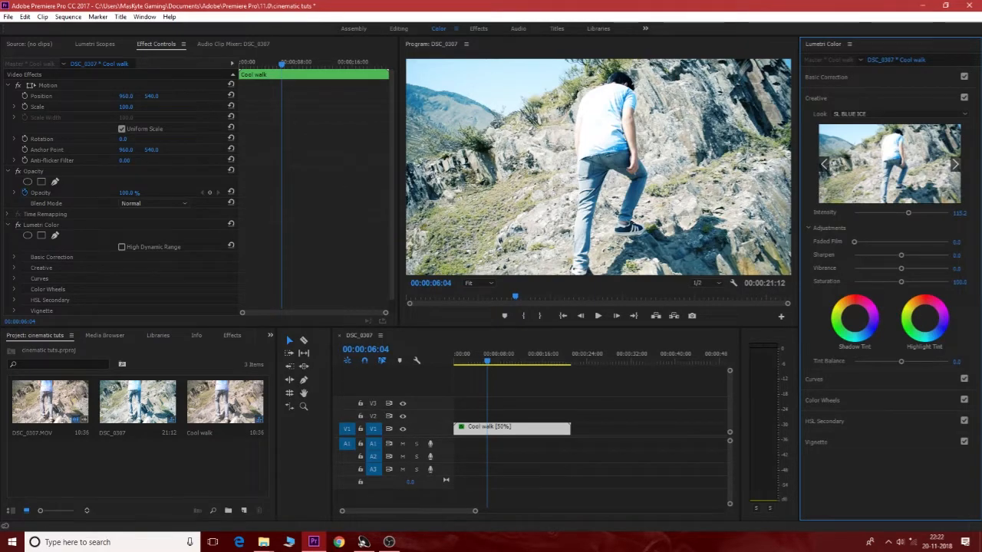
# Lower the Lumetri Vignette Amount to darken the frame edges.
pyautogui.click(816, 99)
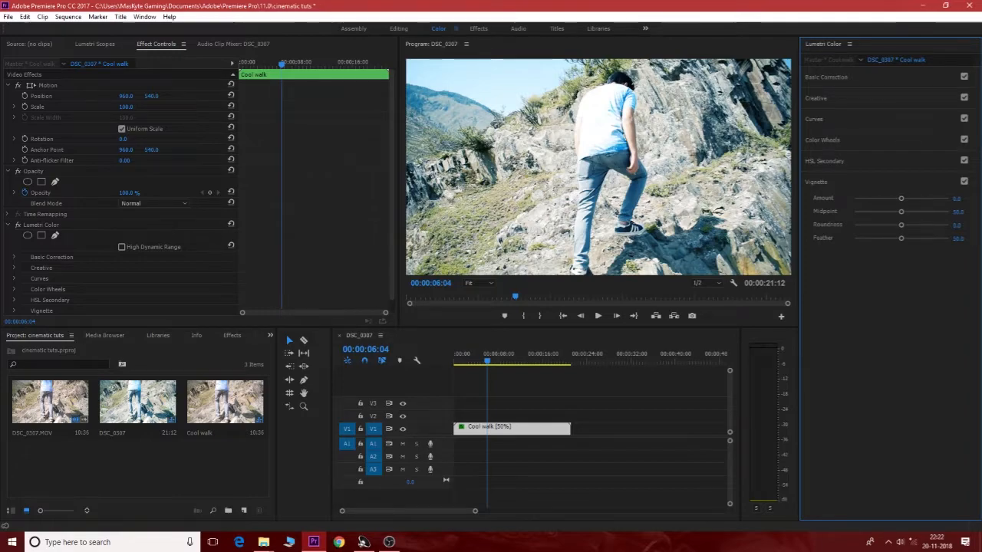
pyautogui.moveTo(902, 198); pyautogui.dragTo(869, 198)
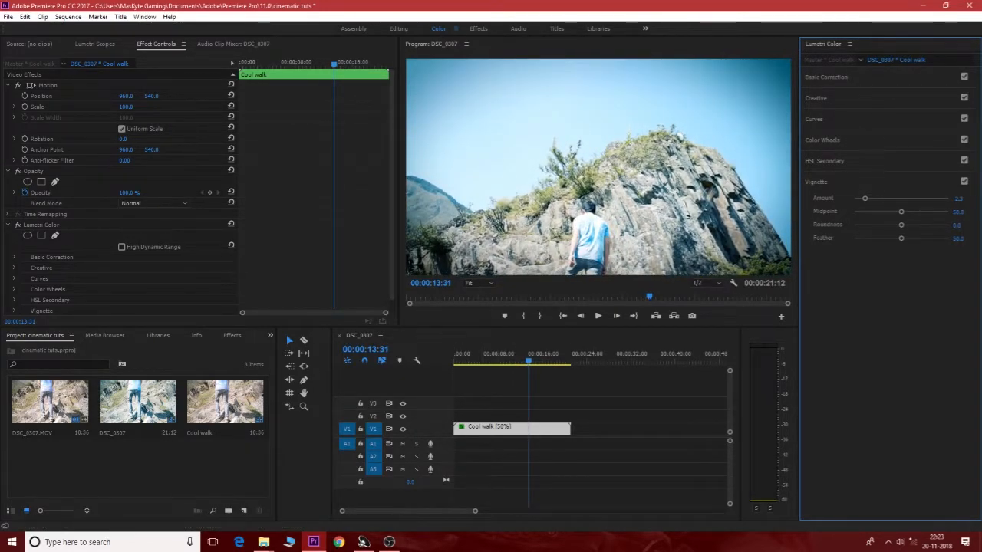
# Apply the Crop effect and raise Top and Bottom for letterbox bars.
pyautogui.rightClick(513, 426)
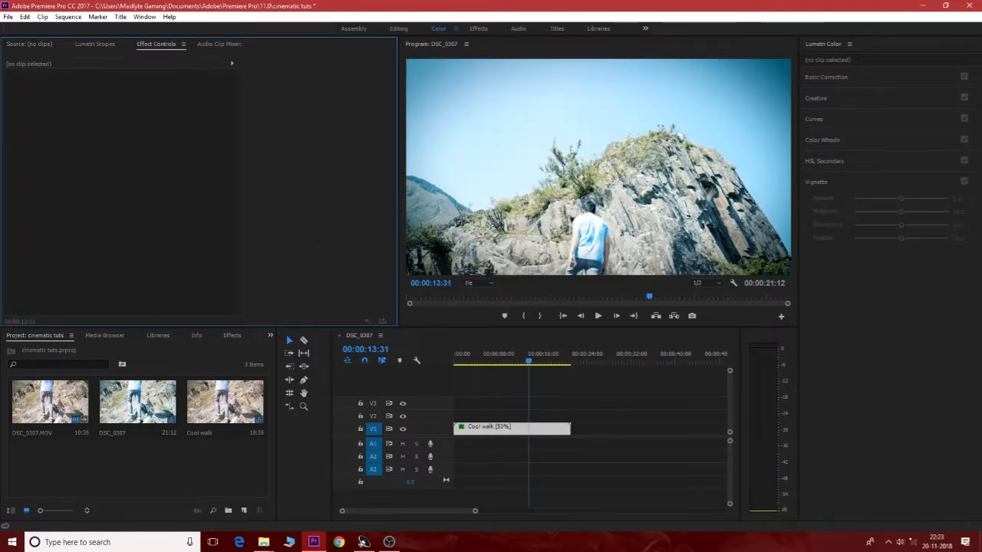
pyautogui.click(509, 427)
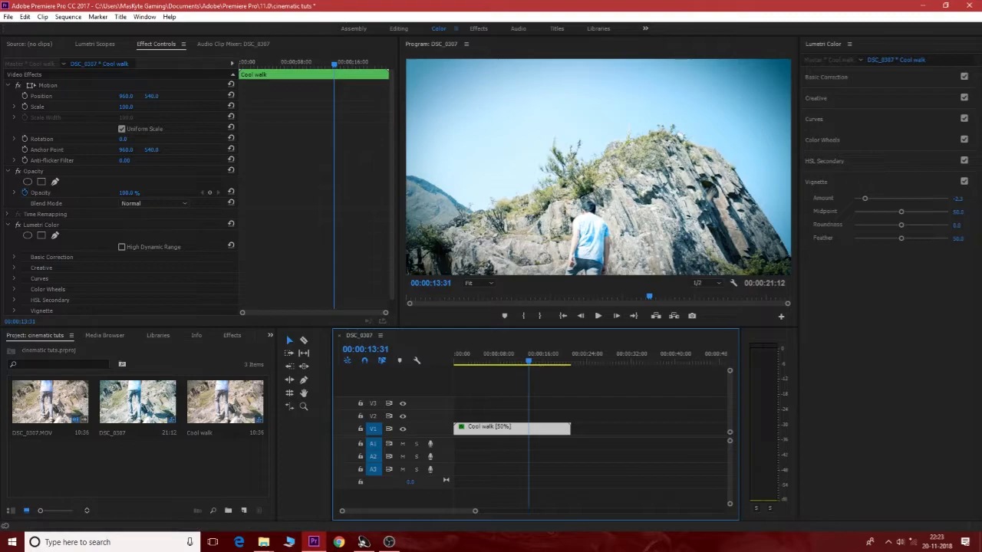
pyautogui.click(232, 334)
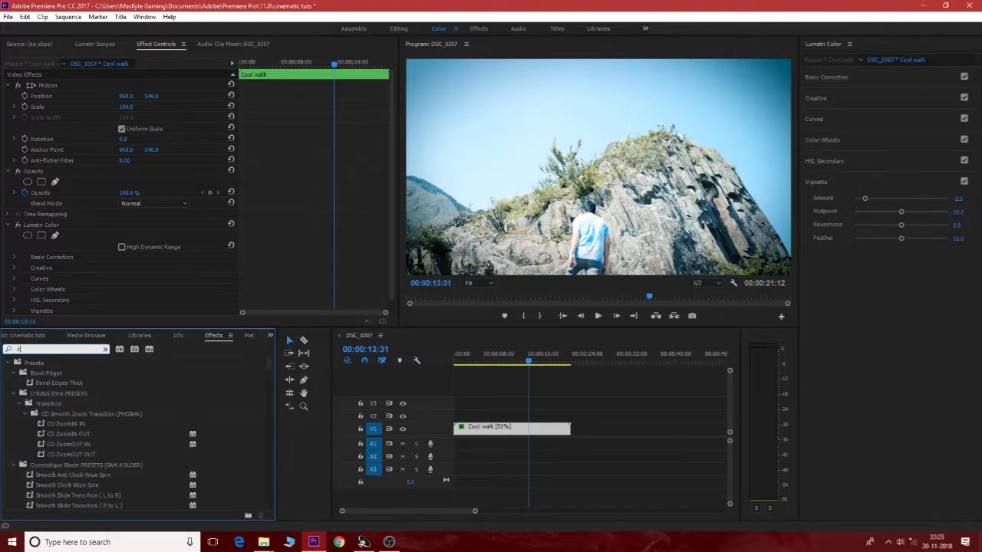
pyautogui.write('crop')
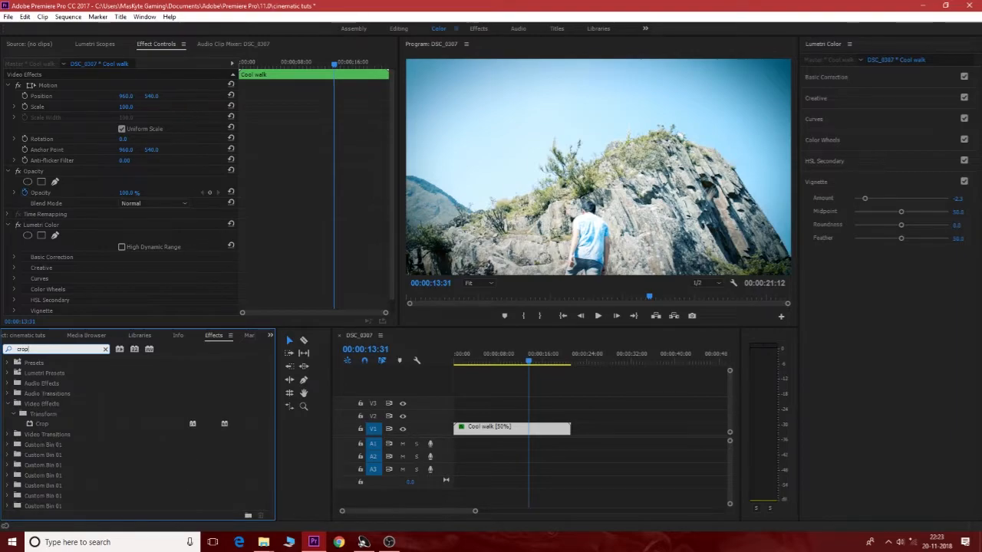
pyautogui.click(41, 423)
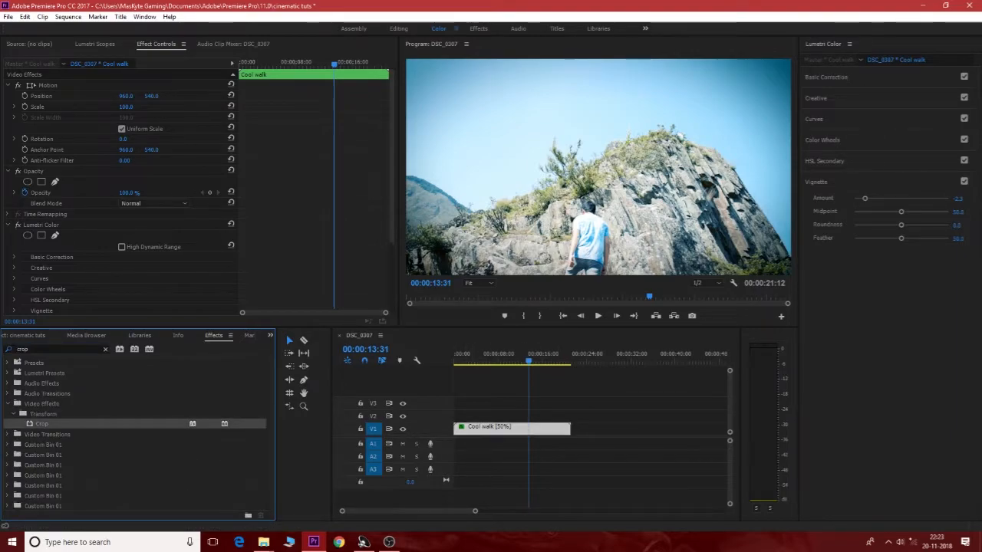
pyautogui.scroll(-3)
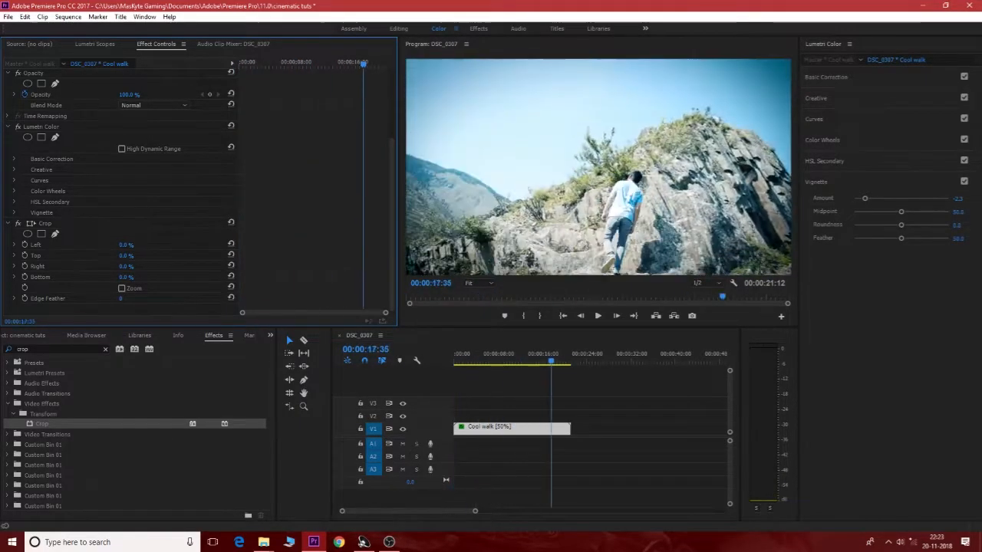
pyautogui.click(485, 361)
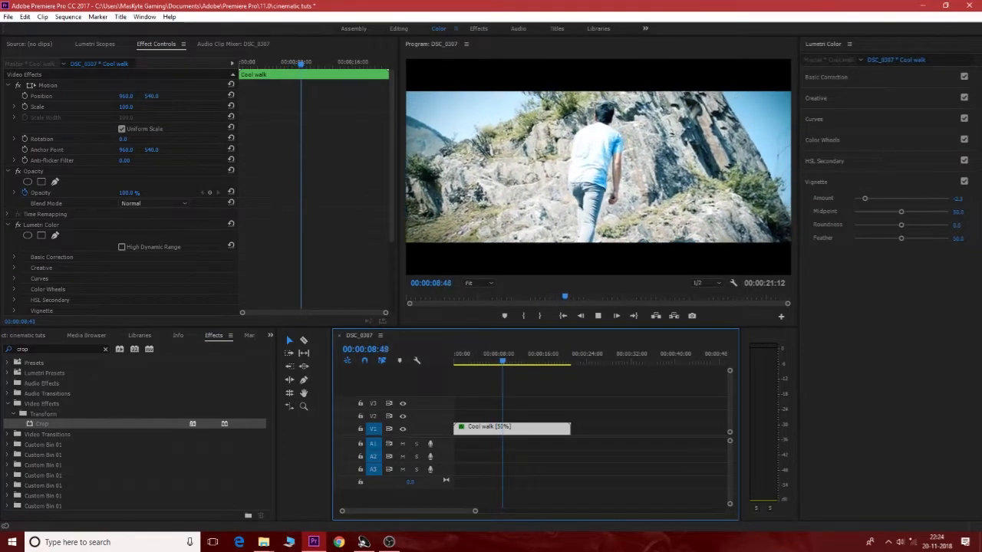
pyautogui.moveTo(264, 543)
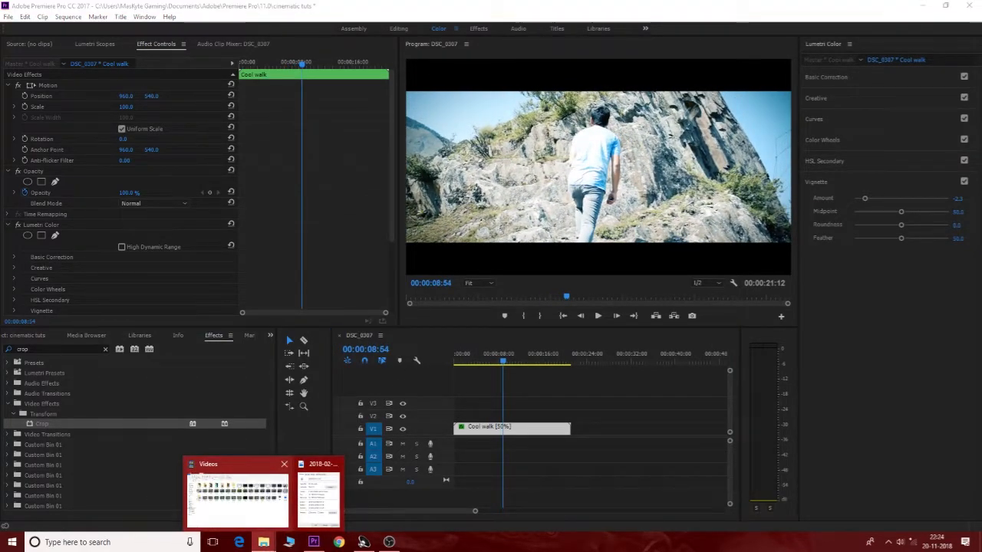
# Drag a music file from Downloads onto track A1 beneath the clip and play the sequence.
pyautogui.click(236, 499)
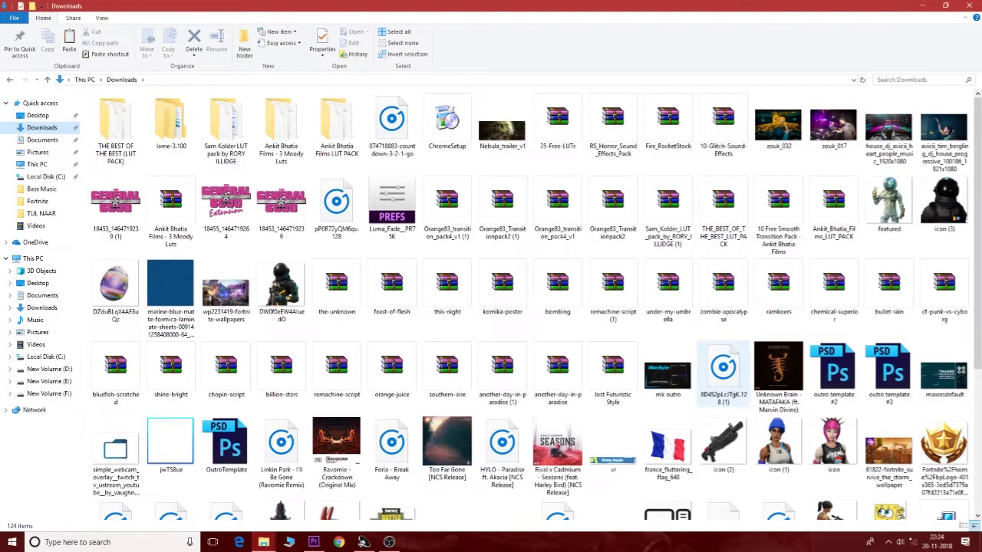
pyautogui.scroll(-3)
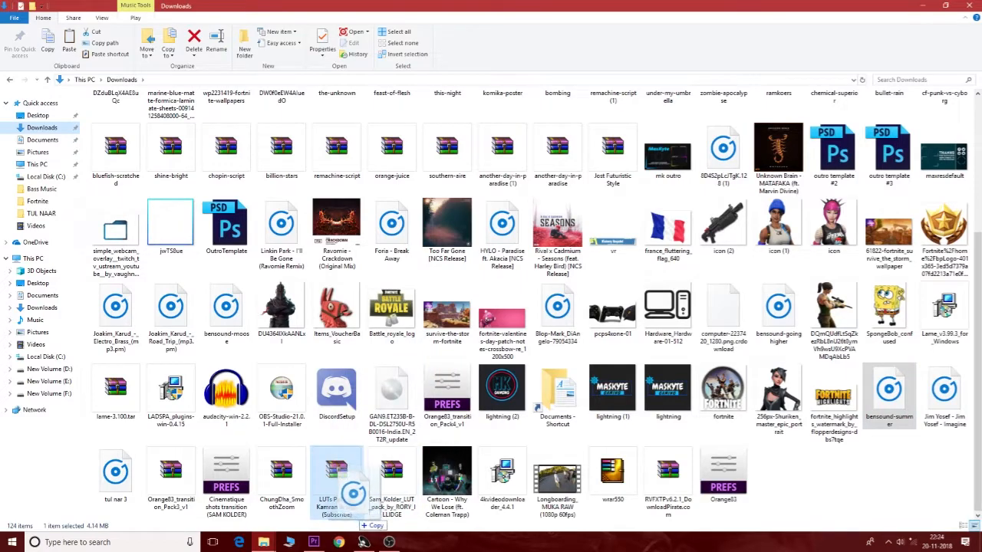
pyautogui.click(313, 543)
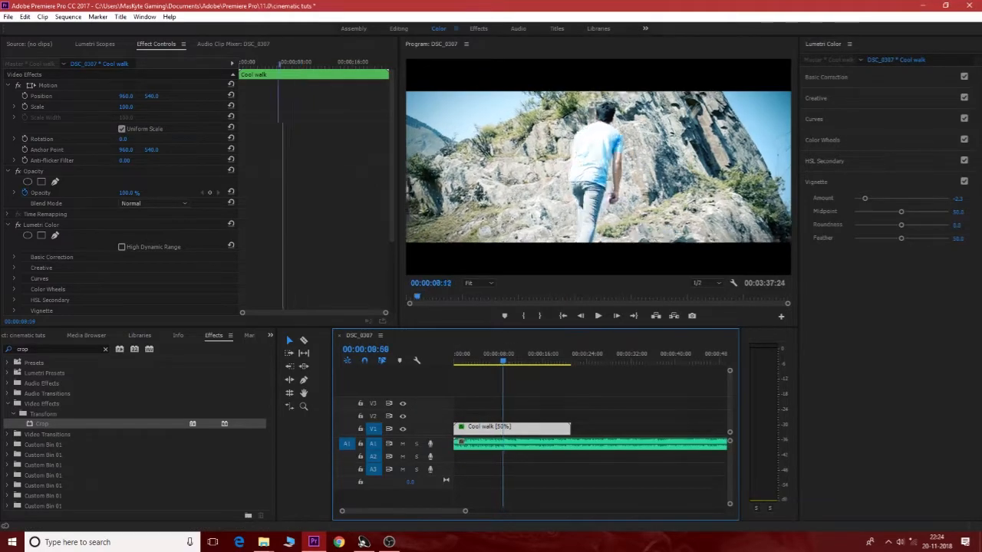
pyautogui.click(597, 316)
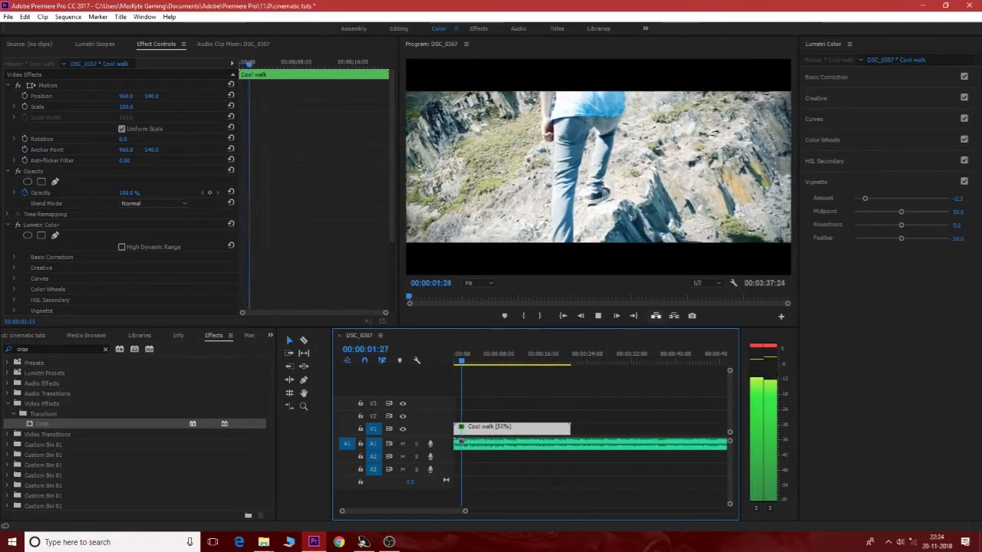